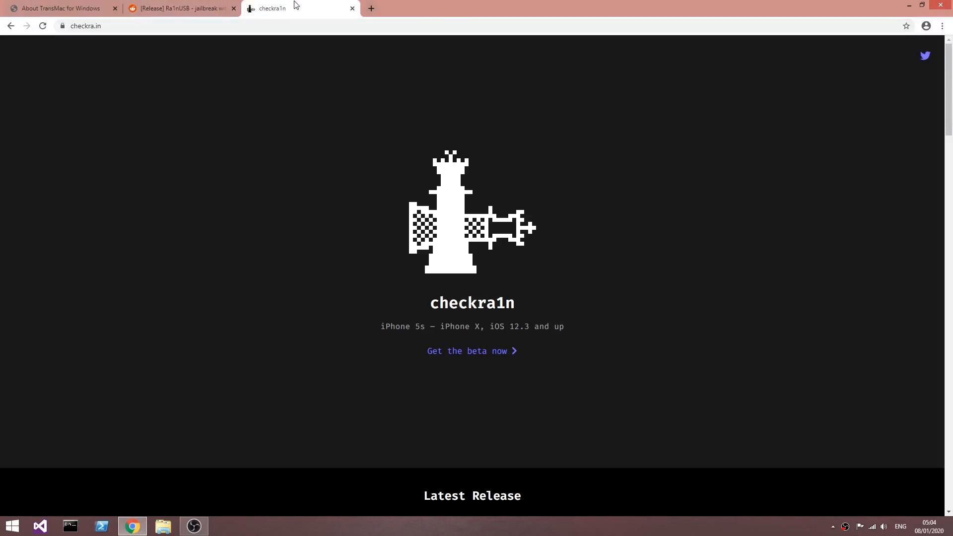
pyautogui.moveTo(351, 232)
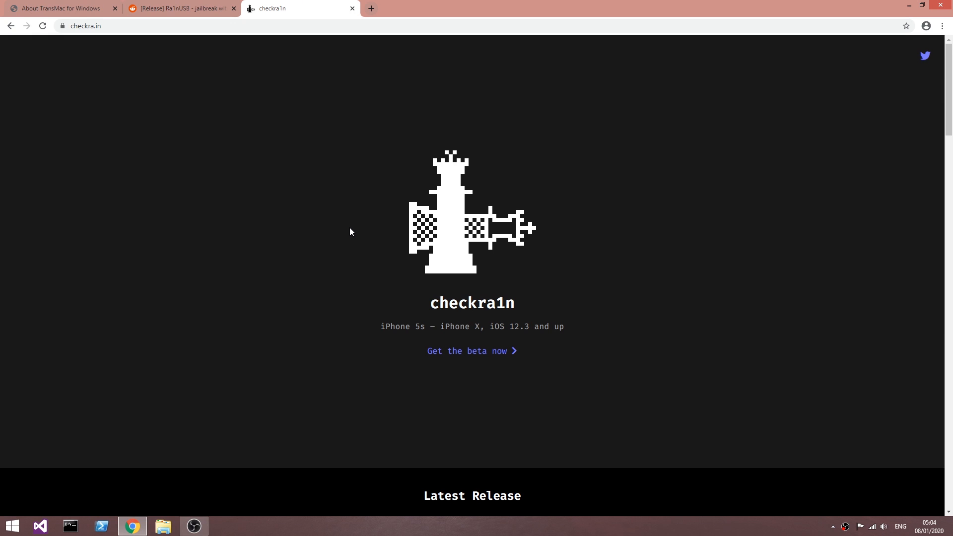
pyautogui.moveTo(346, 231)
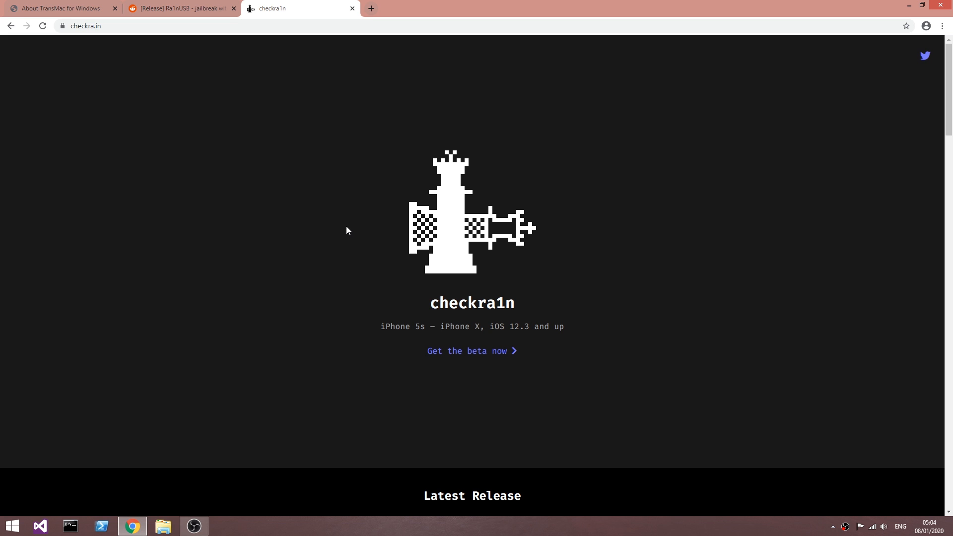
pyautogui.moveTo(255, 206)
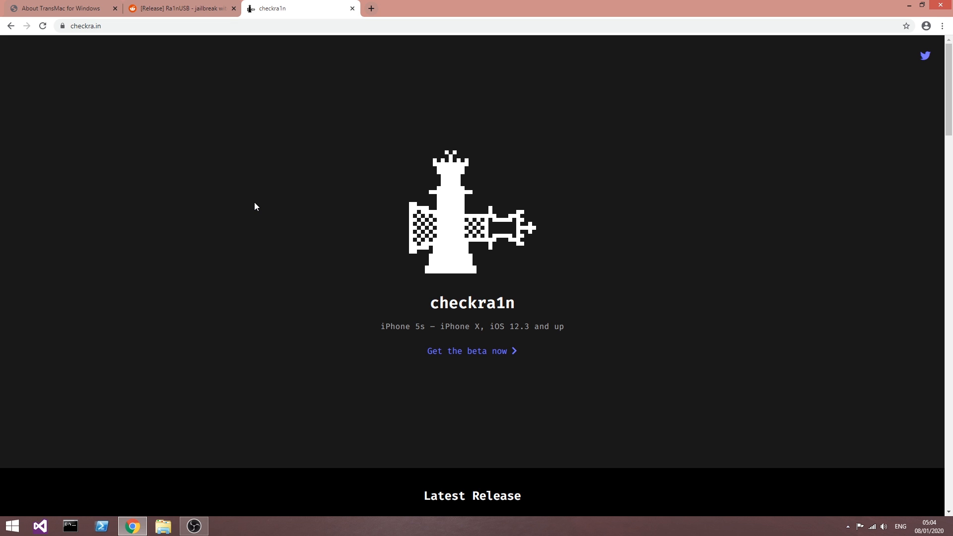
# - Switch to the Reddit Ra1nUSB release post and read through its step-by-step instructions
pyautogui.scroll(-3)
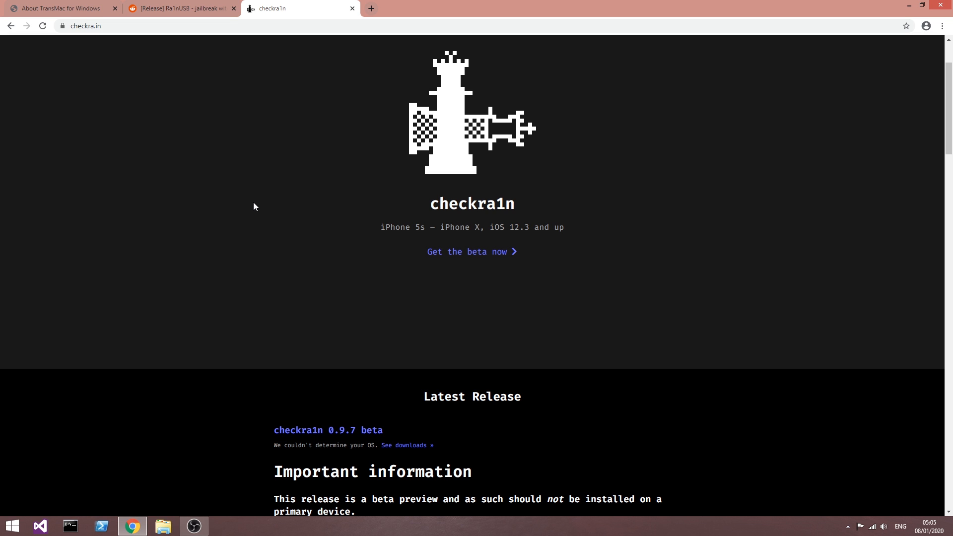
pyautogui.scroll(-3)
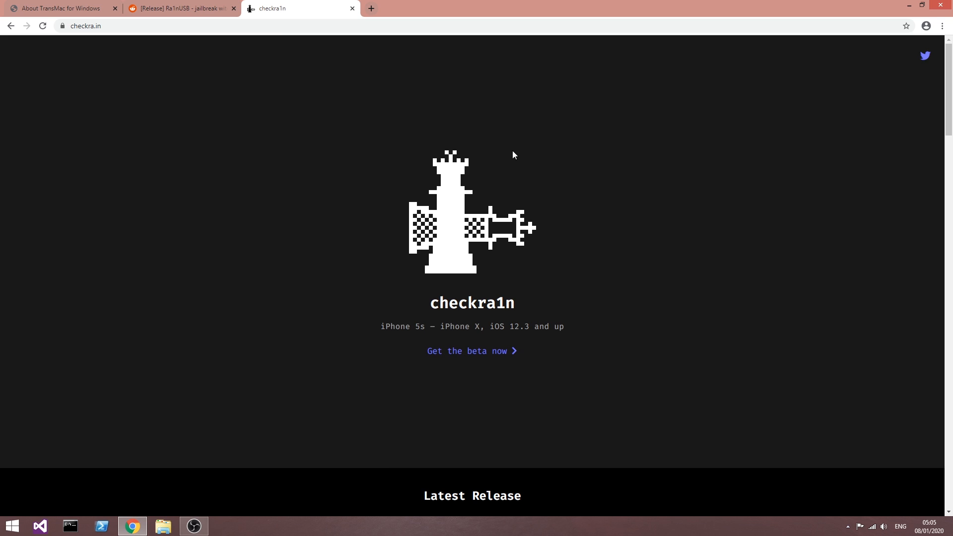
pyautogui.click(181, 8)
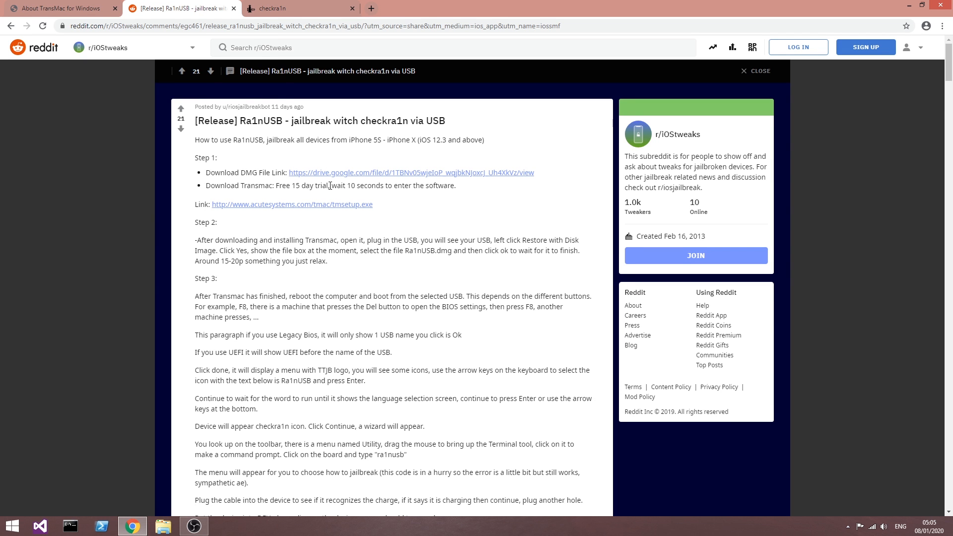
pyautogui.moveTo(368, 236)
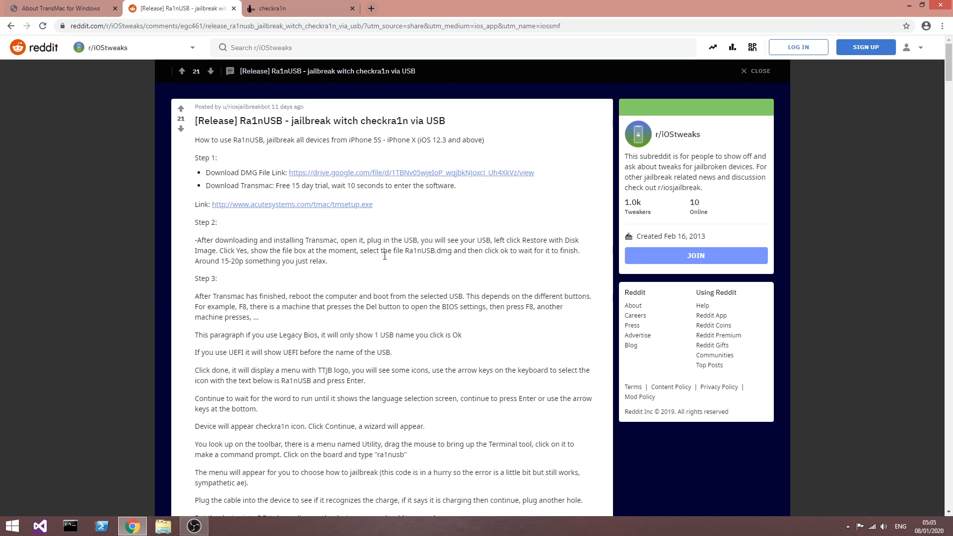
pyautogui.moveTo(381, 274)
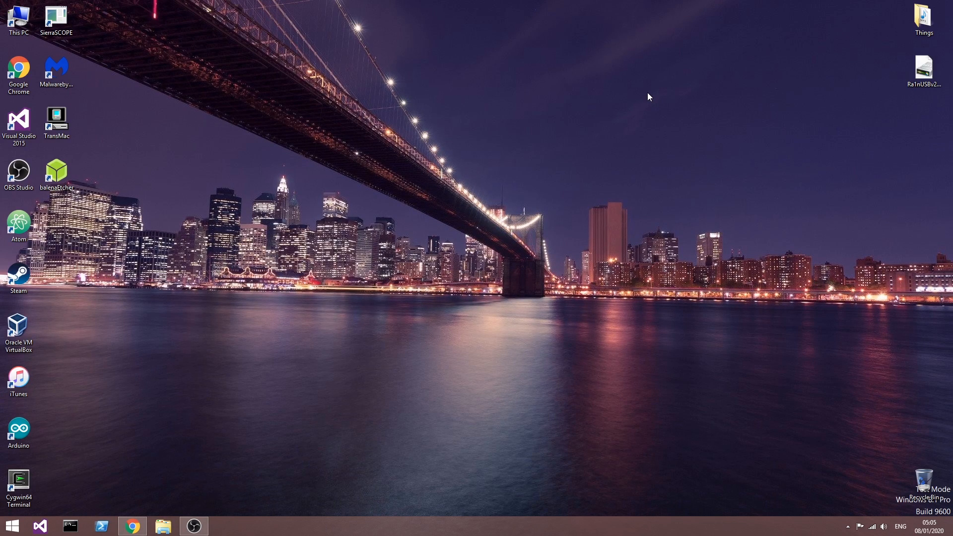
# - View the empty RA1NUSBBOOT (D:) drive in File Explorer and close the folder
pyautogui.click(18, 18)
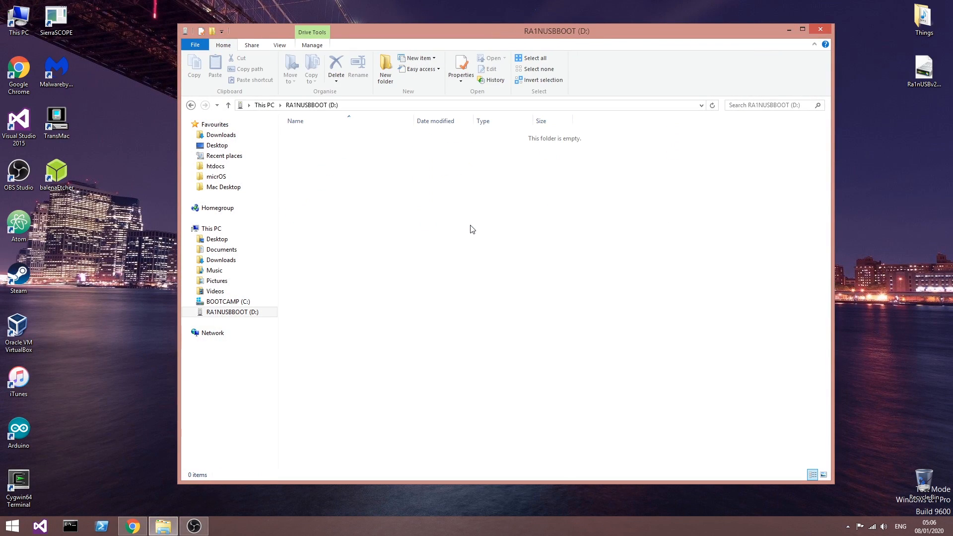
pyautogui.moveTo(464, 226)
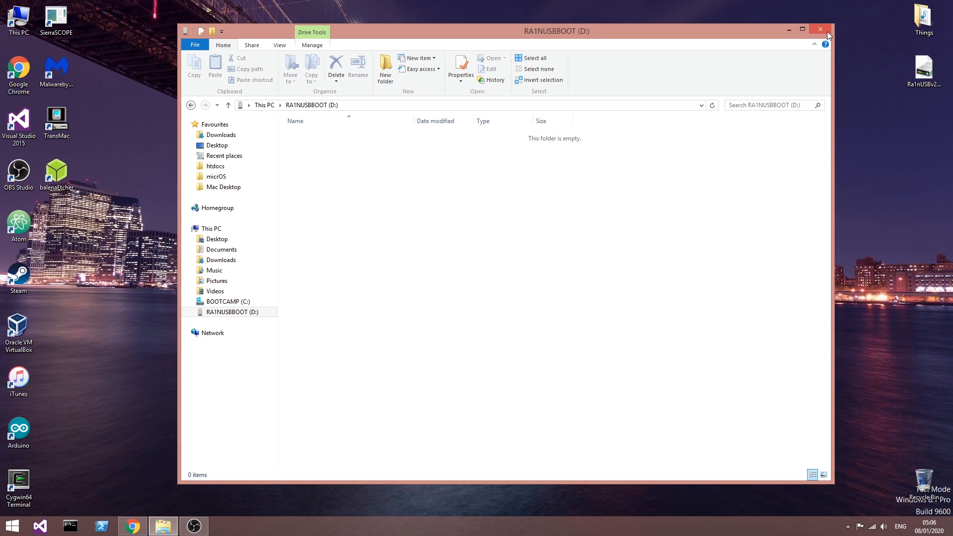
pyautogui.click(819, 29)
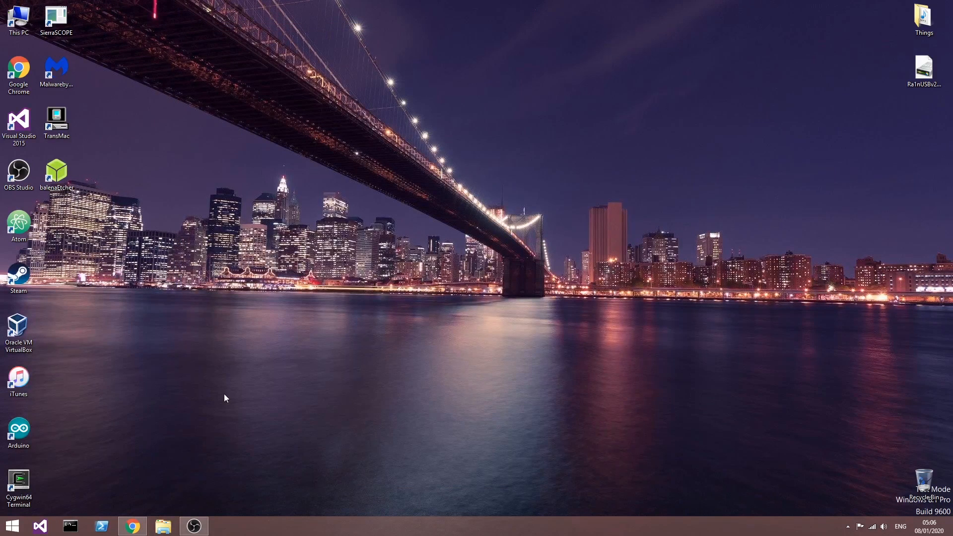
pyautogui.moveTo(128, 270)
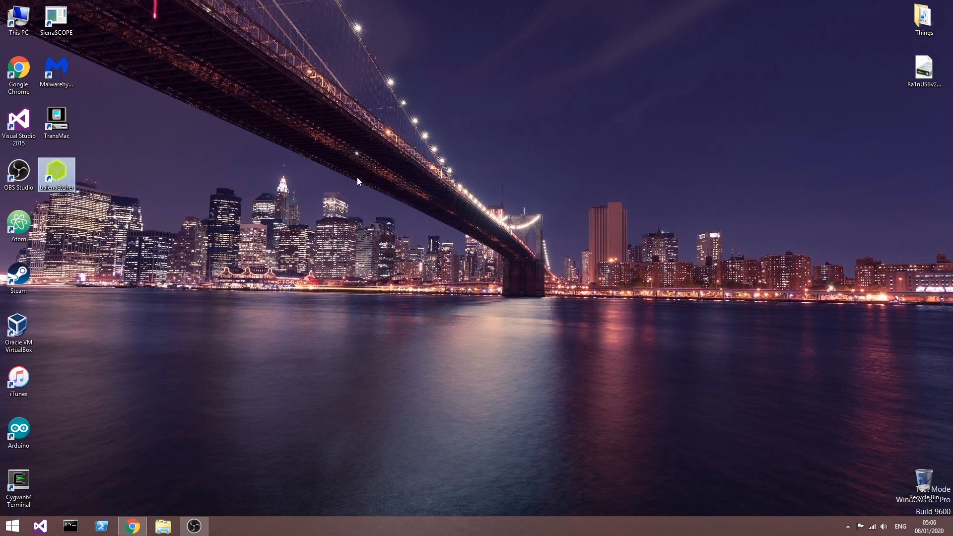
# - Launch balenaEtcher and close it again without flashing anything
pyautogui.doubleClick(57, 175)
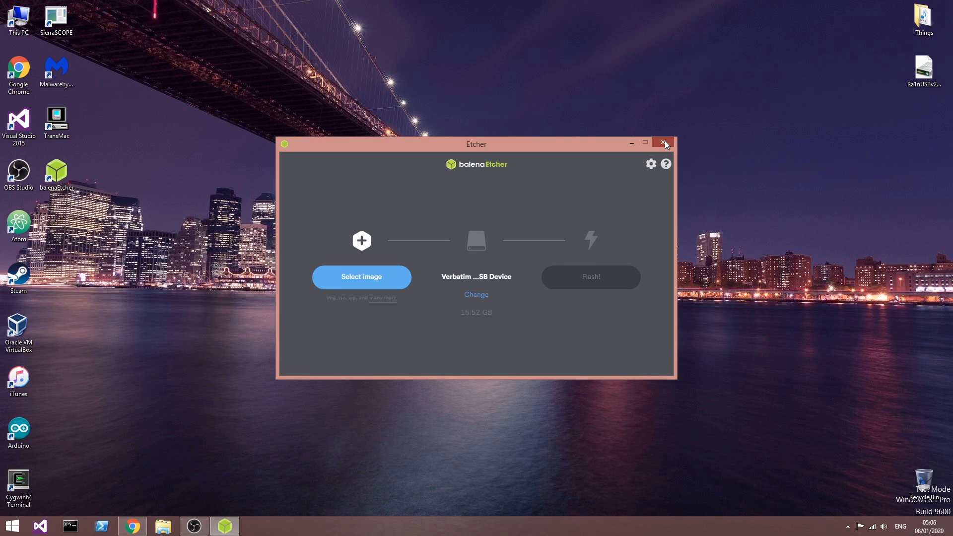
pyautogui.click(664, 143)
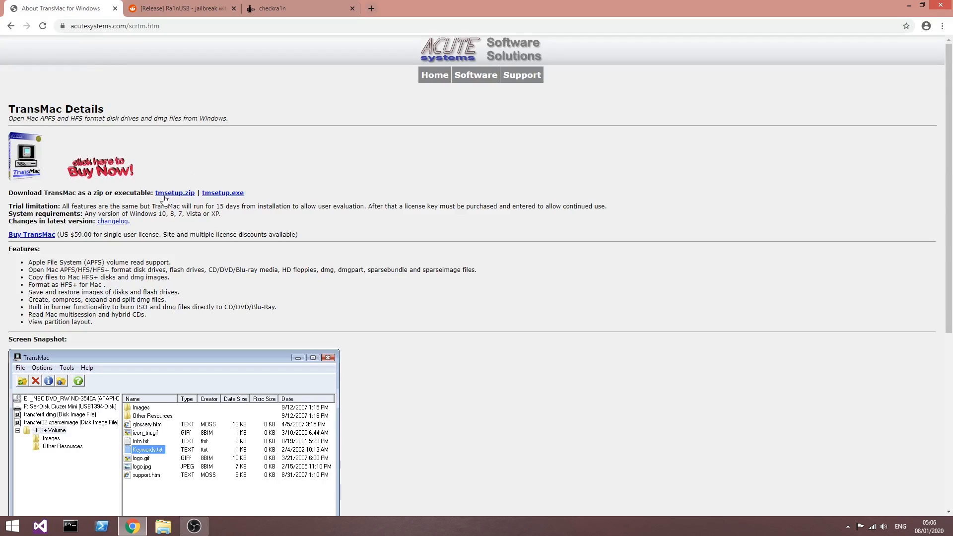
pyautogui.moveTo(104, 130)
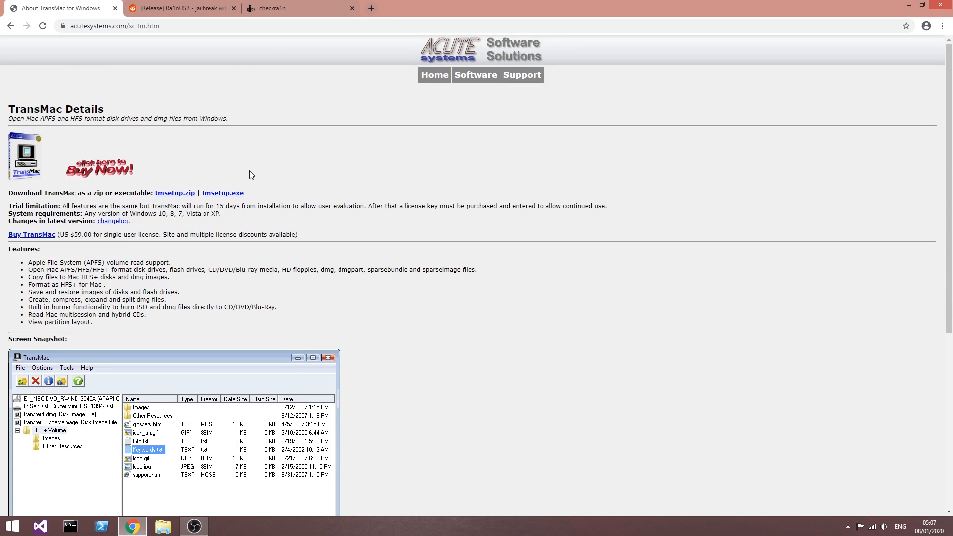
pyautogui.moveTo(263, 179)
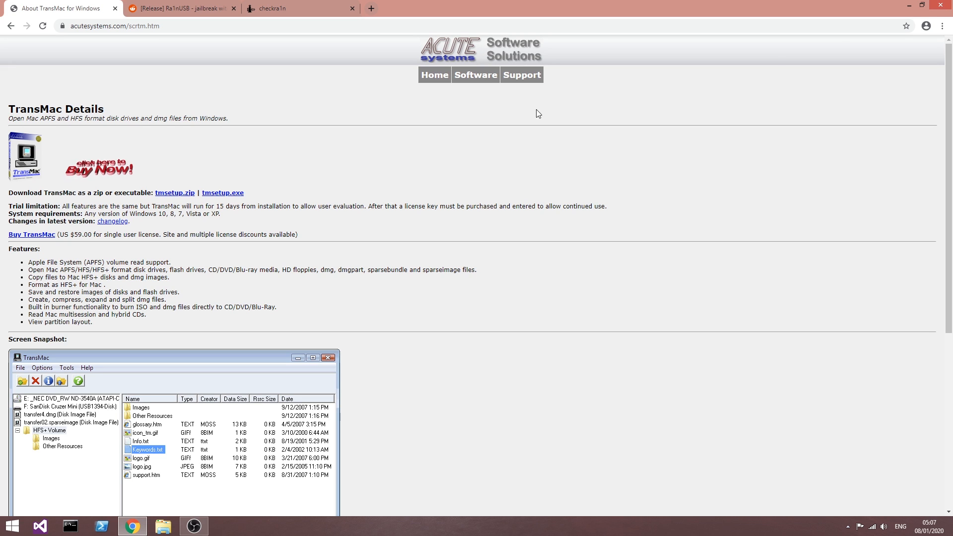
pyautogui.moveTo(327, 163)
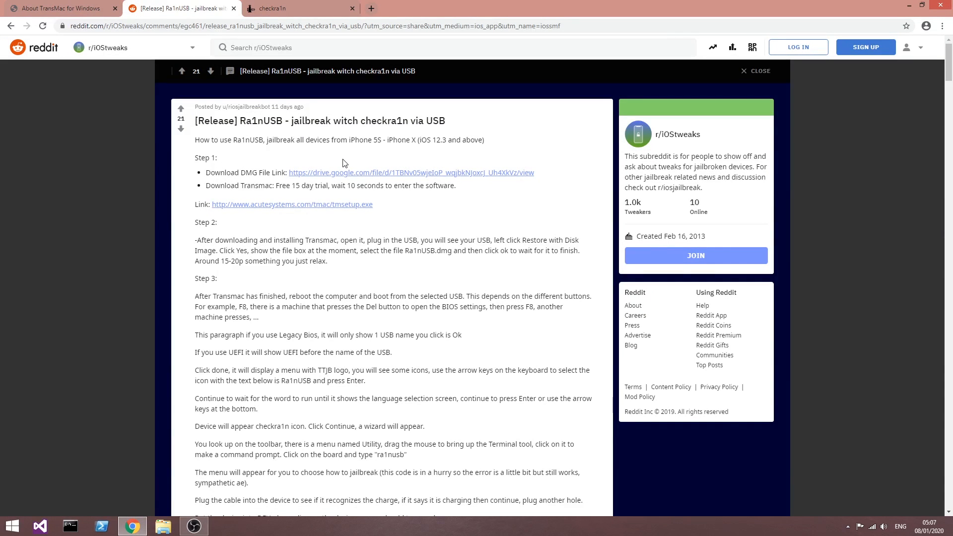
pyautogui.moveTo(334, 204)
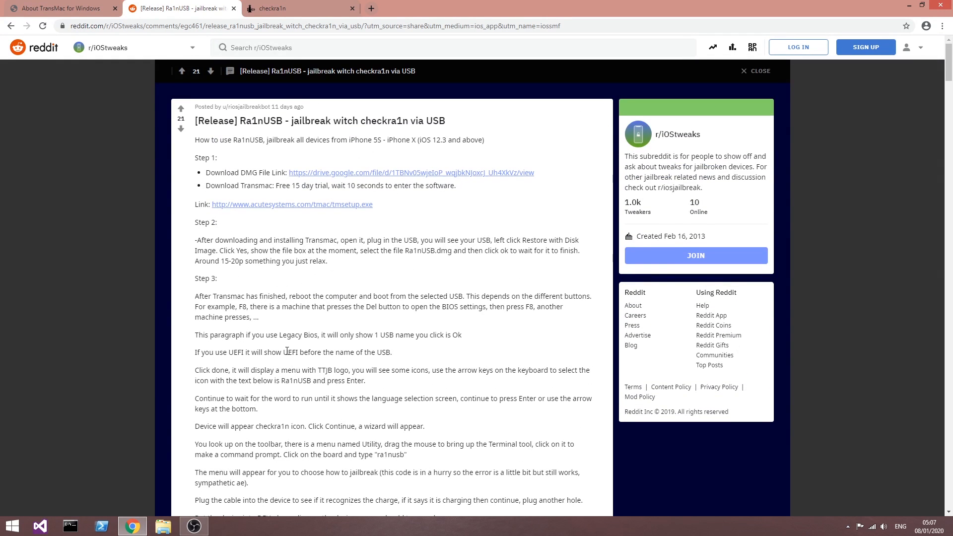
pyautogui.moveTo(298, 326)
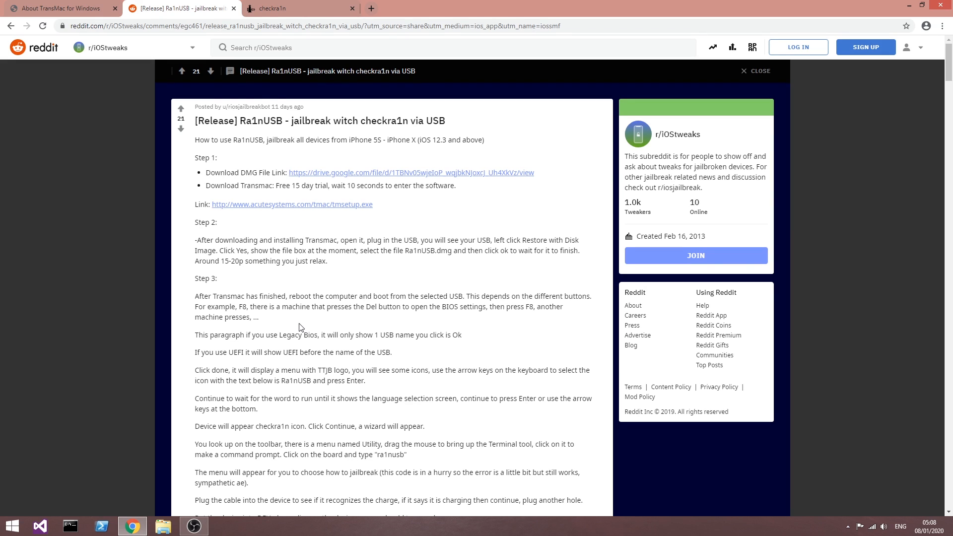
pyautogui.moveTo(277, 318)
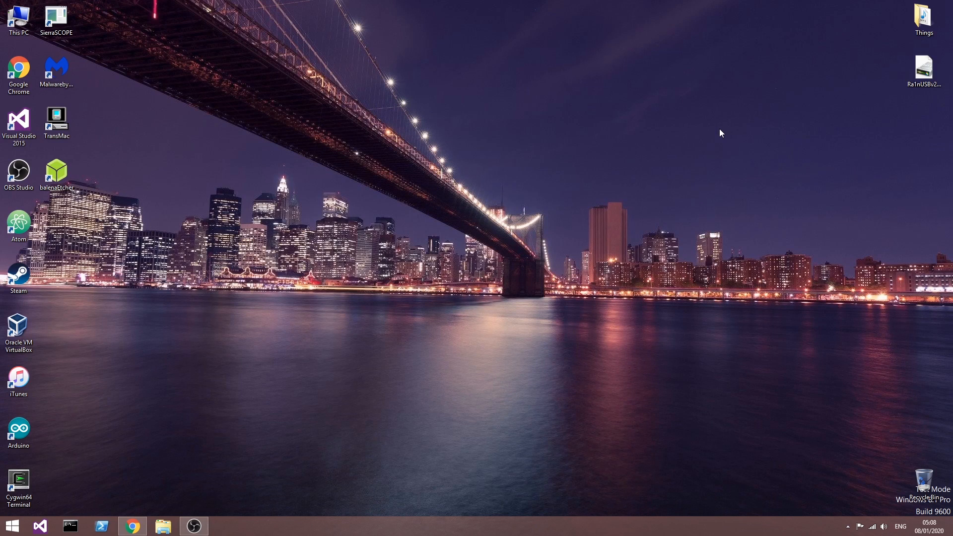
pyautogui.moveTo(718, 132)
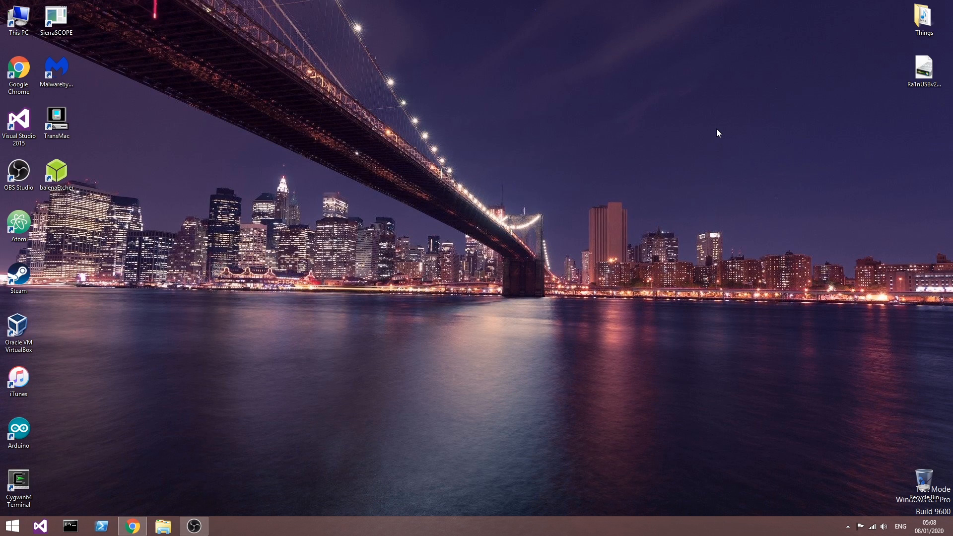
pyautogui.moveTo(712, 128)
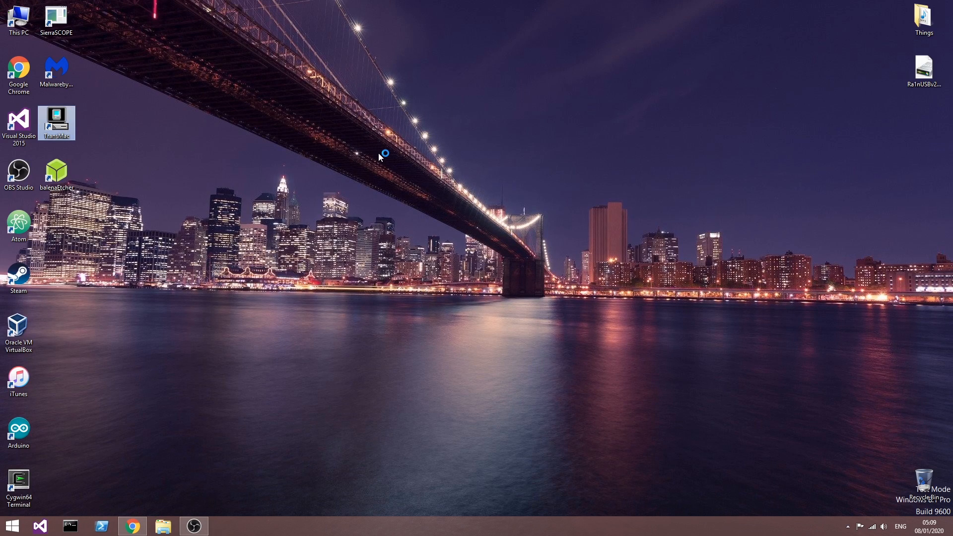
# - Launch TransMac and continue past the trial dialog with Run
pyautogui.doubleClick(56, 121)
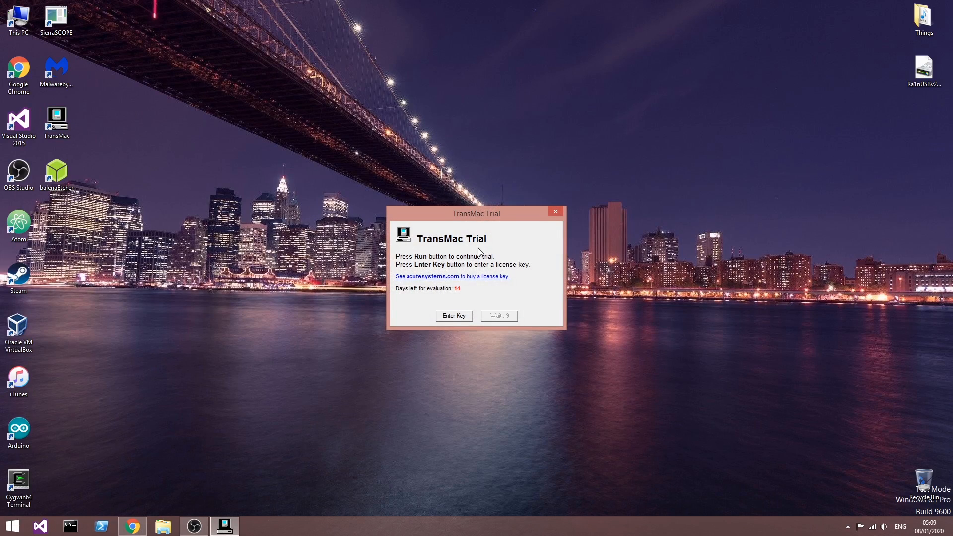
pyautogui.moveTo(459, 299)
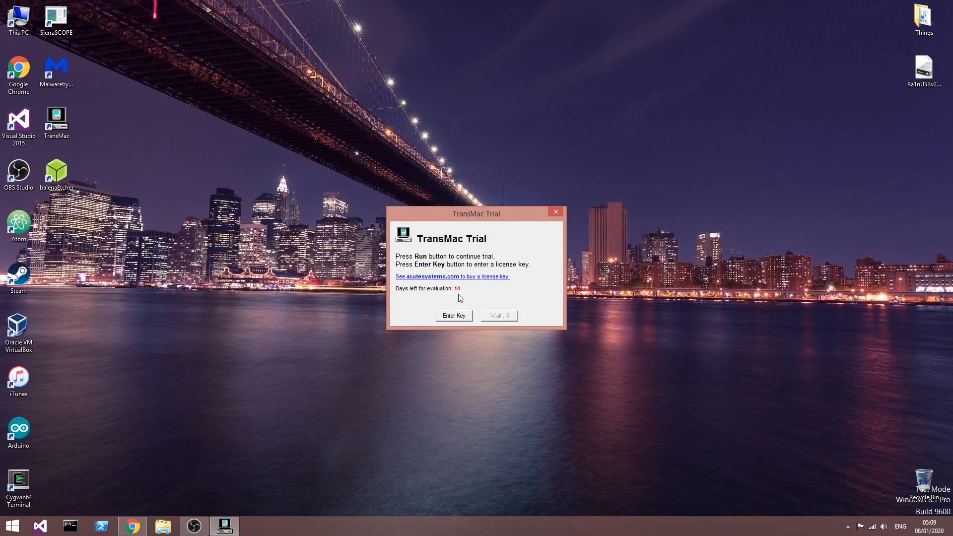
pyautogui.moveTo(513, 318)
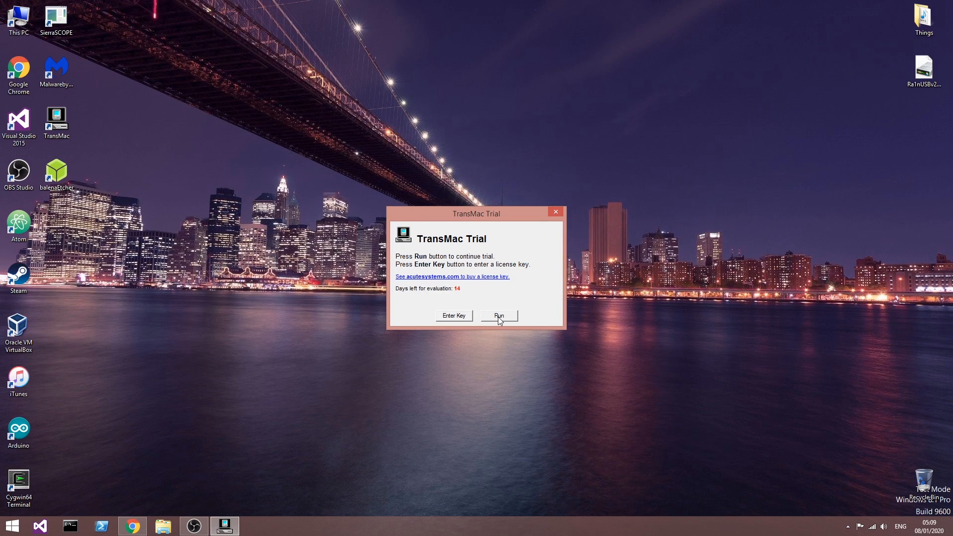
pyautogui.click(497, 316)
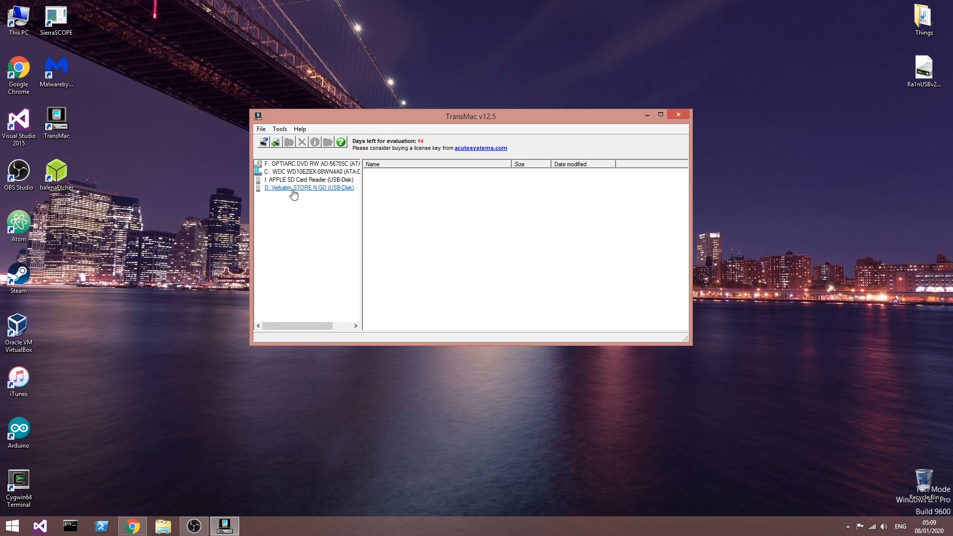
pyautogui.moveTo(341, 200)
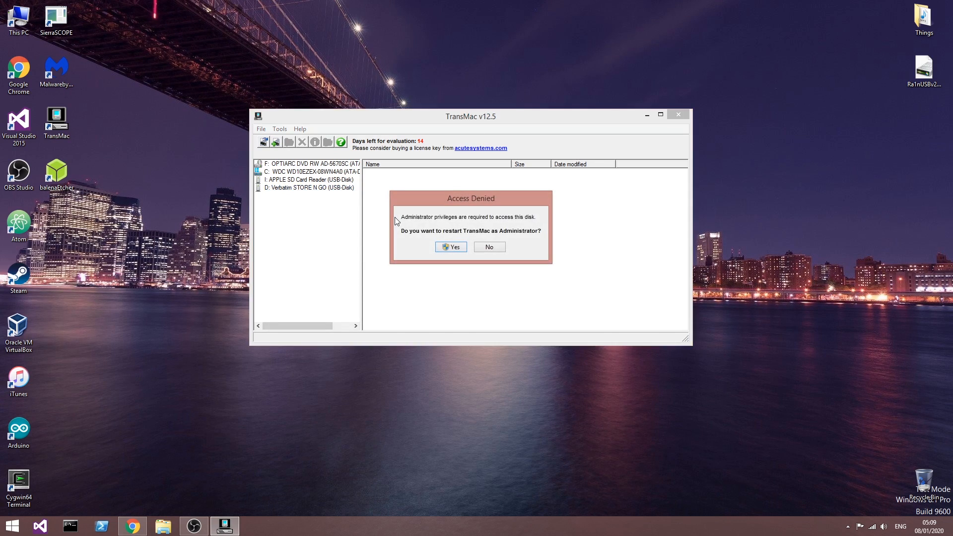
pyautogui.moveTo(475, 225)
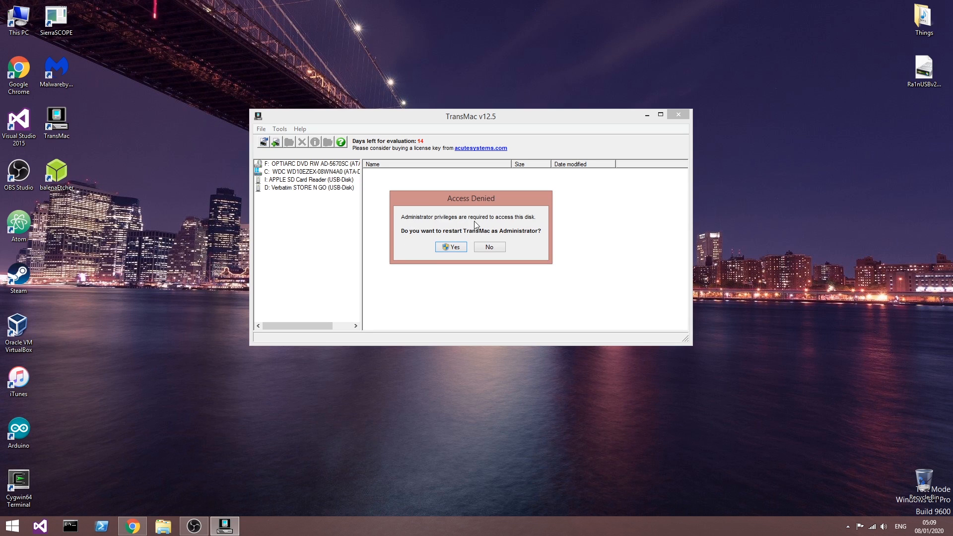
# - Relaunch TransMac with administrator rights and close the crashed instance
pyautogui.click(451, 247)
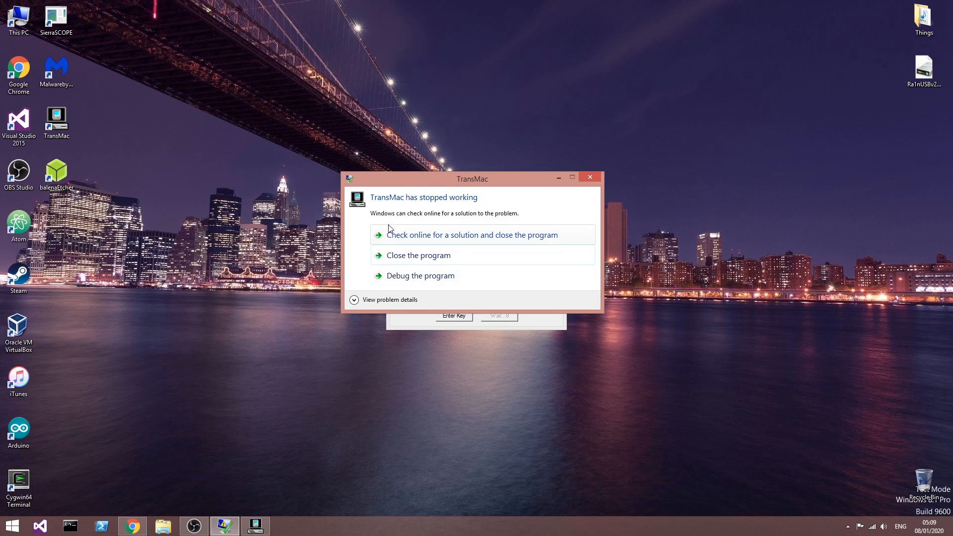
pyautogui.moveTo(458, 255)
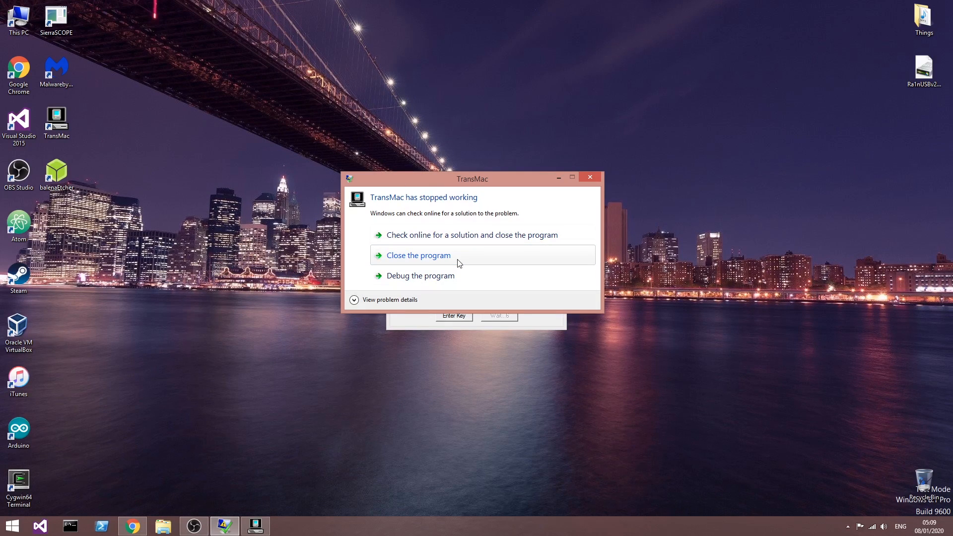
pyautogui.click(418, 255)
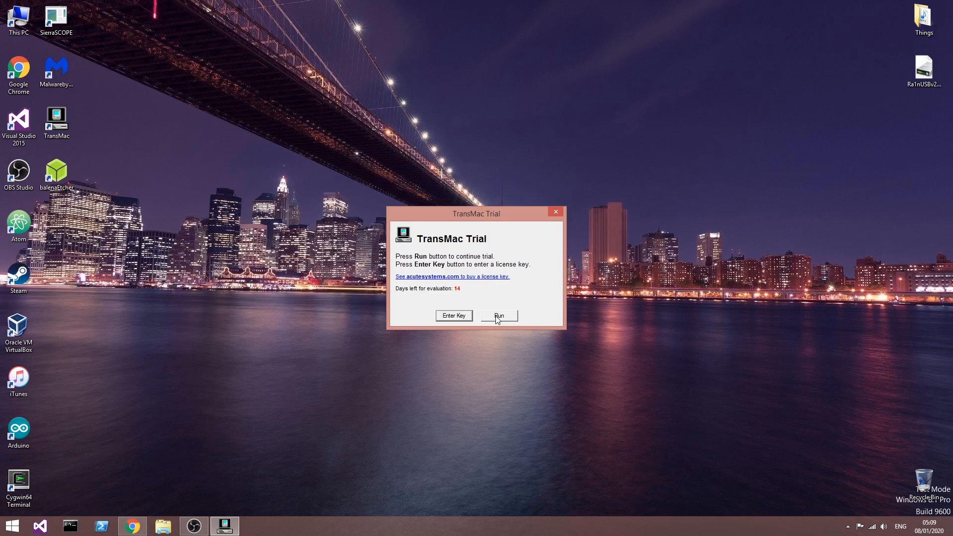
# - Continue the TransMac trial and dismiss the 'No Mac volumes found' notice
pyautogui.click(497, 316)
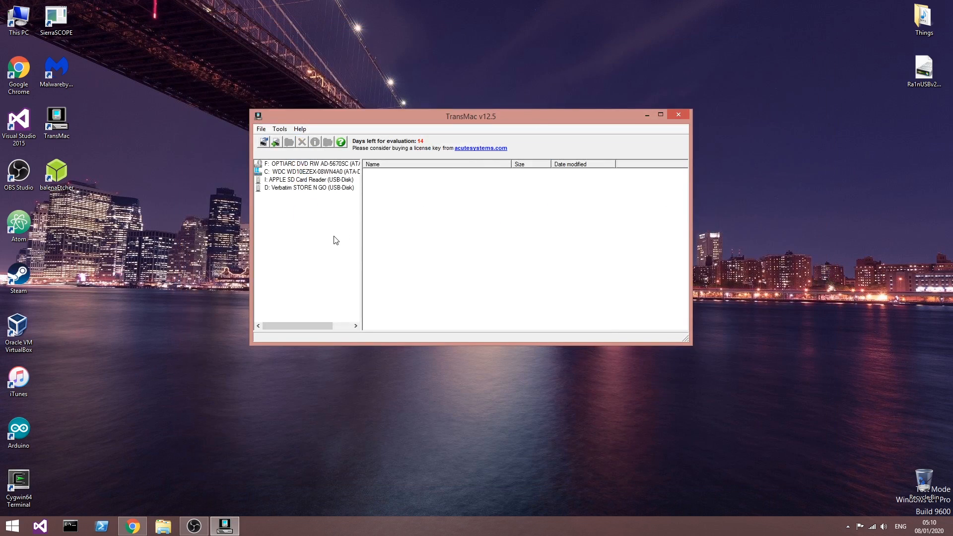
pyautogui.moveTo(300, 175)
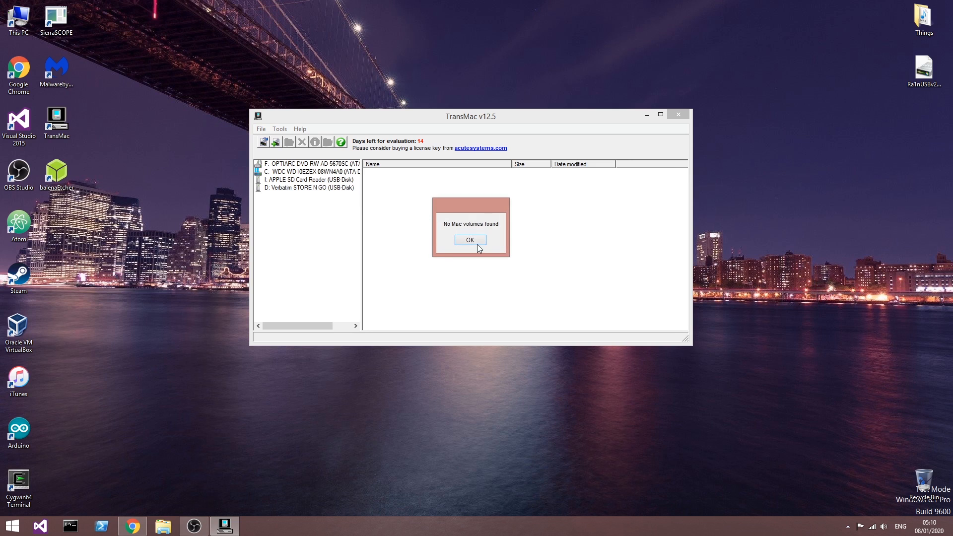
pyautogui.click(470, 239)
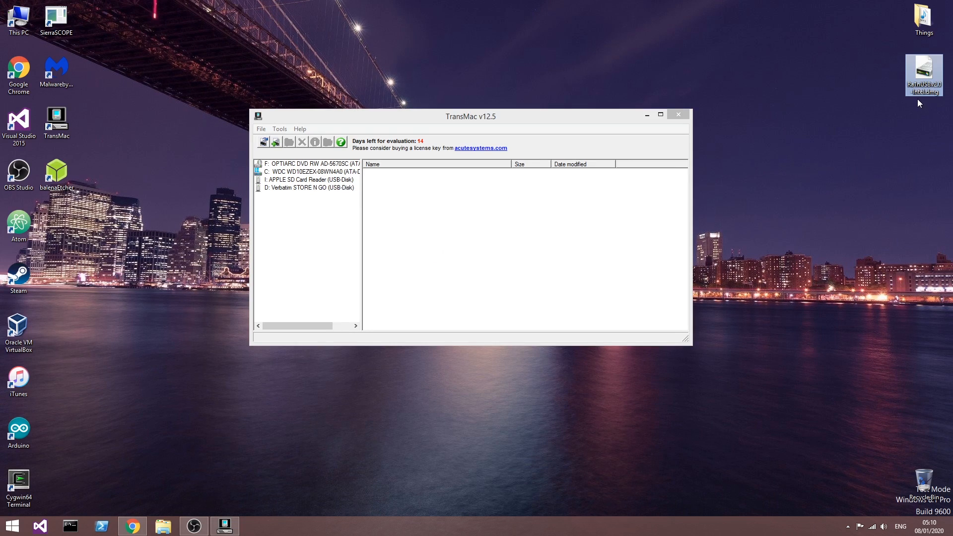
pyautogui.moveTo(789, 199)
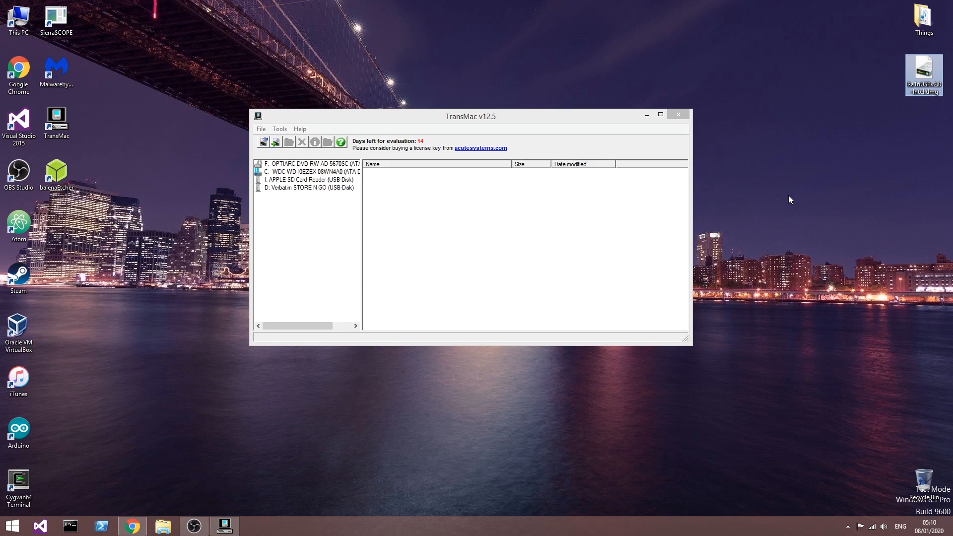
pyautogui.moveTo(624, 186)
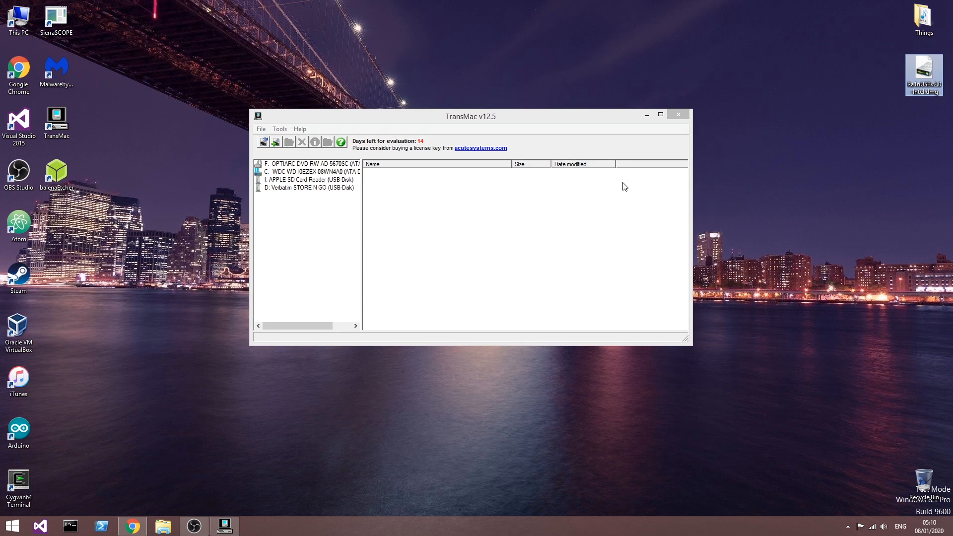
pyautogui.moveTo(286, 187)
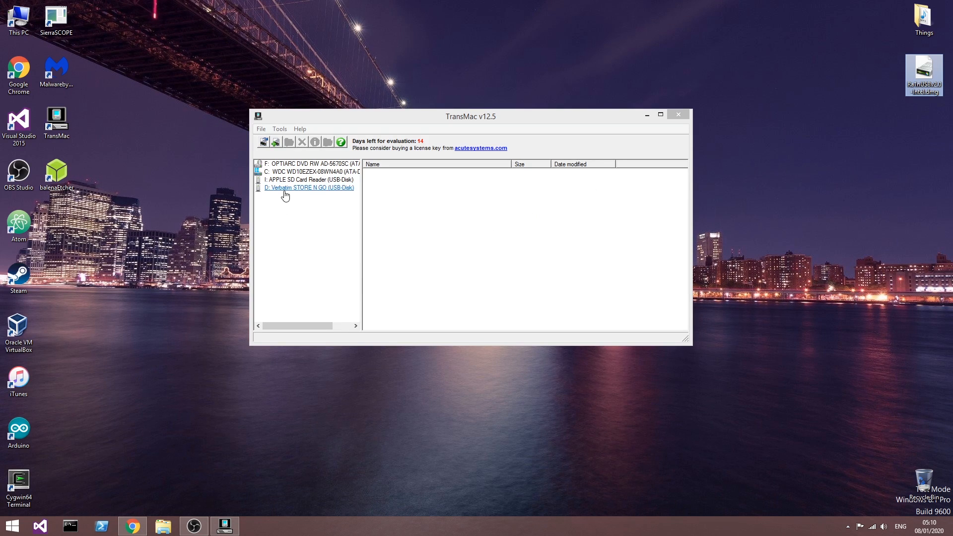
# - Start Restore with Disk Image on the Verbatim STORE N GO drive, confirming the overwrite warning
pyautogui.rightClick(308, 188)
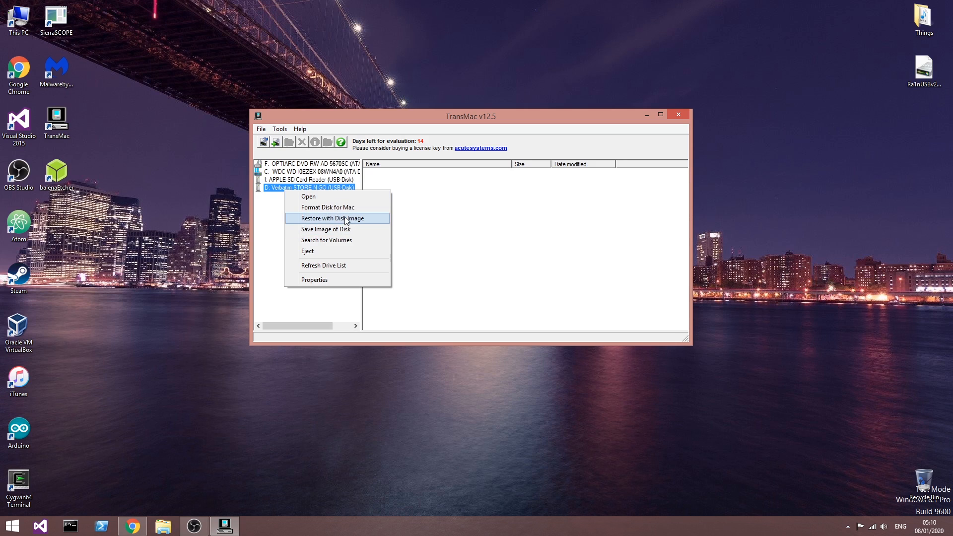
pyautogui.click(333, 218)
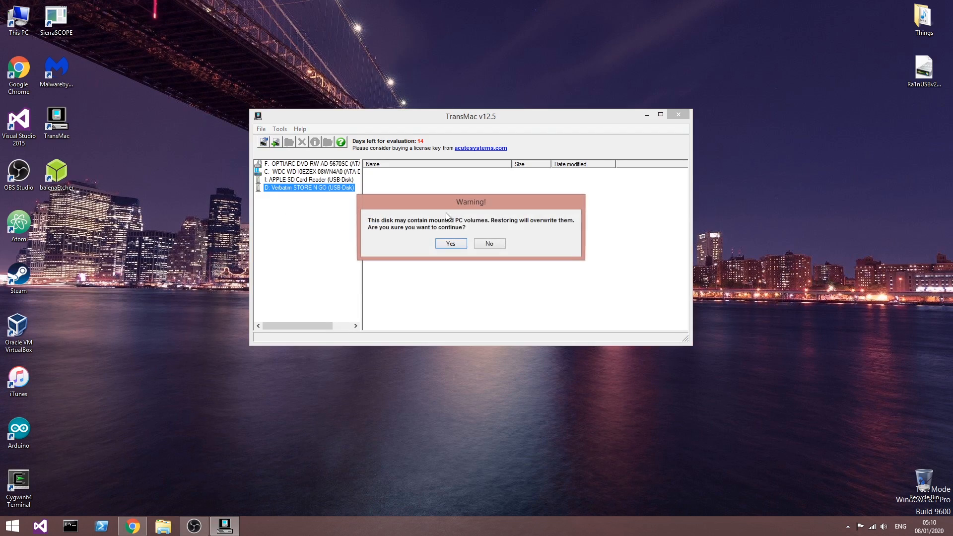
pyautogui.click(449, 243)
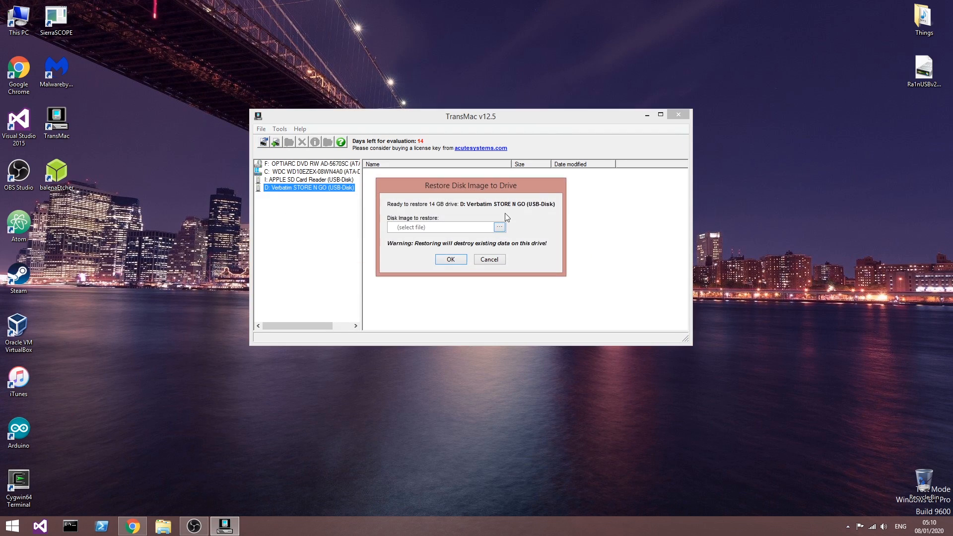
pyautogui.click(450, 259)
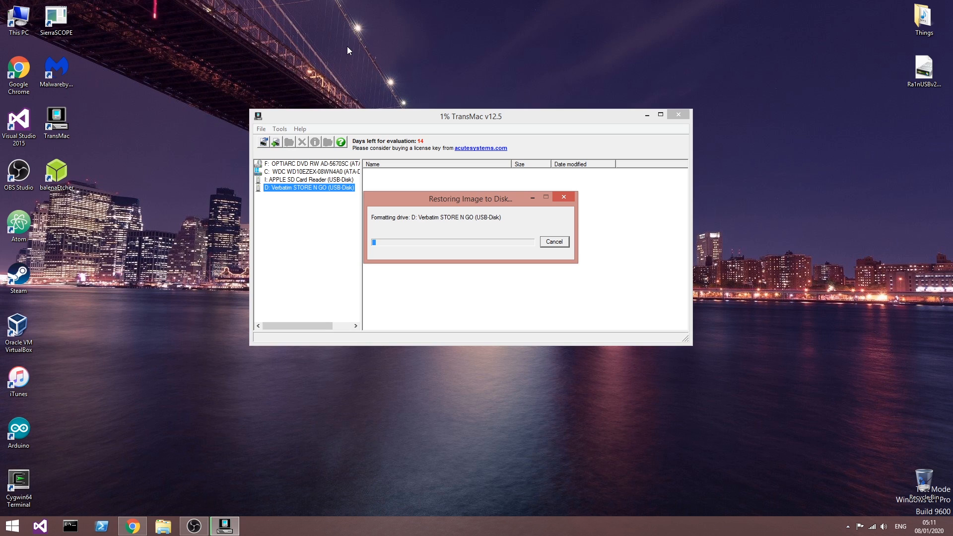
pyautogui.moveTo(200, 80)
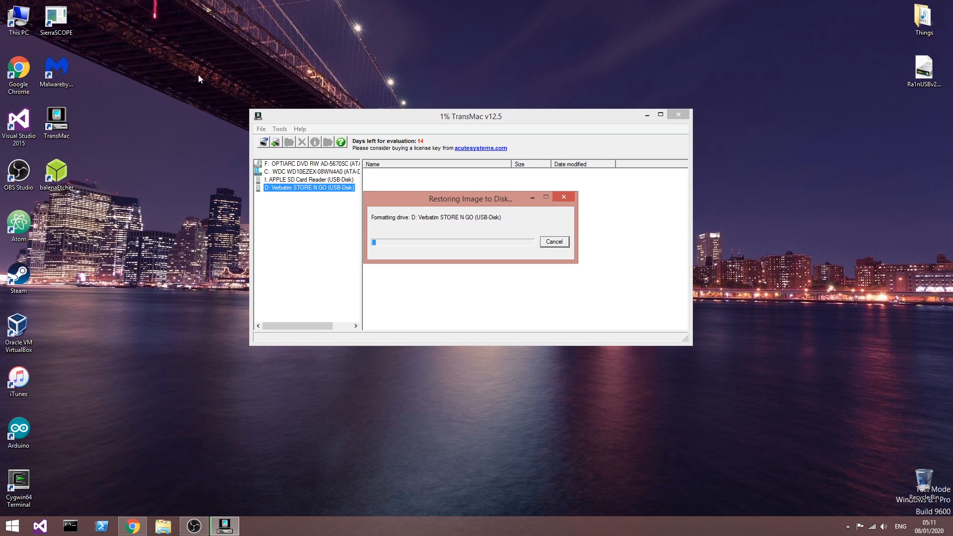
pyautogui.moveTo(175, 88)
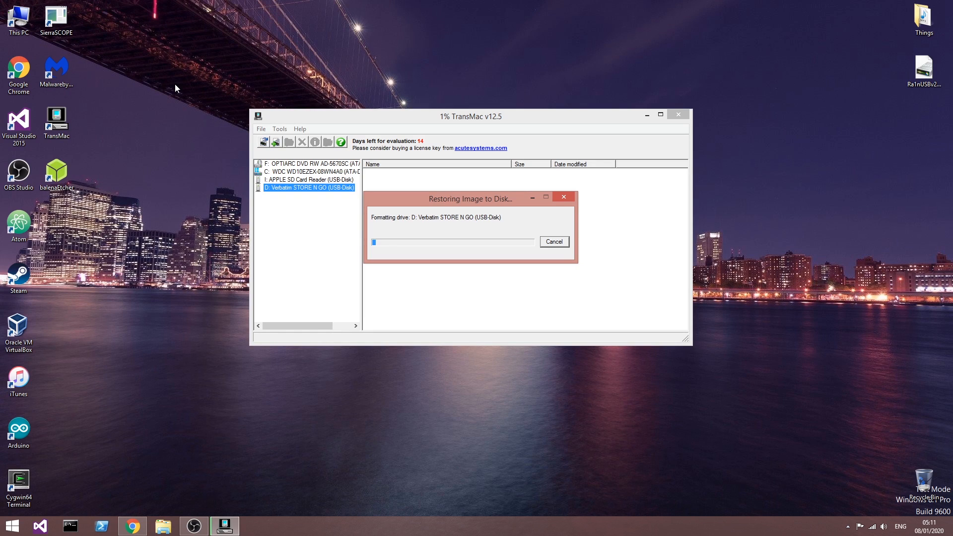
pyautogui.moveTo(562, 249)
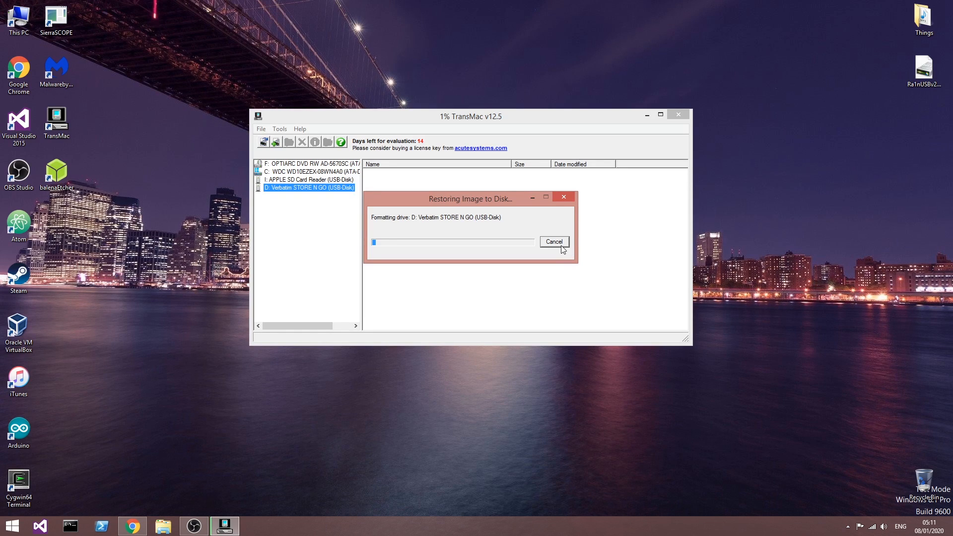
# - Cancel the restore in progress and close TransMac, leaving the desktop
pyautogui.click(553, 242)
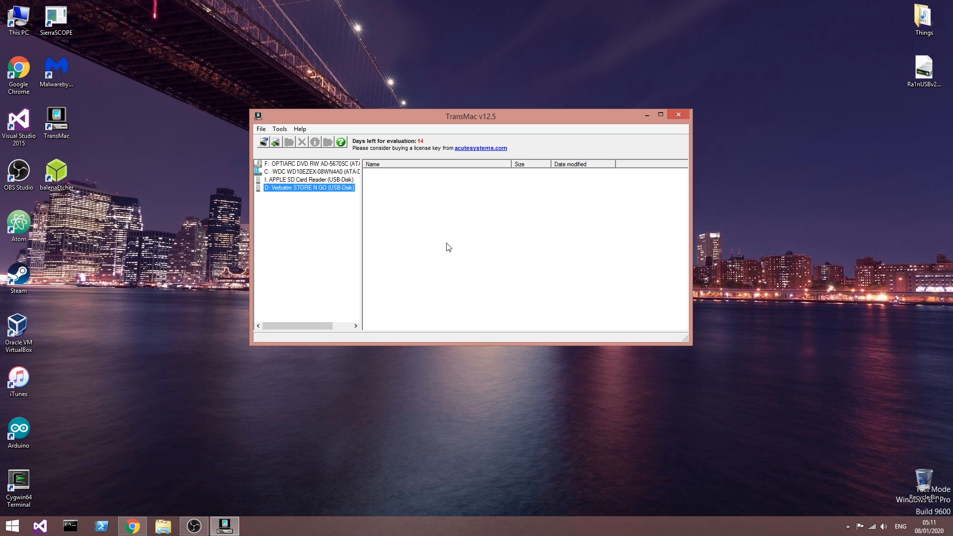
pyautogui.click(677, 114)
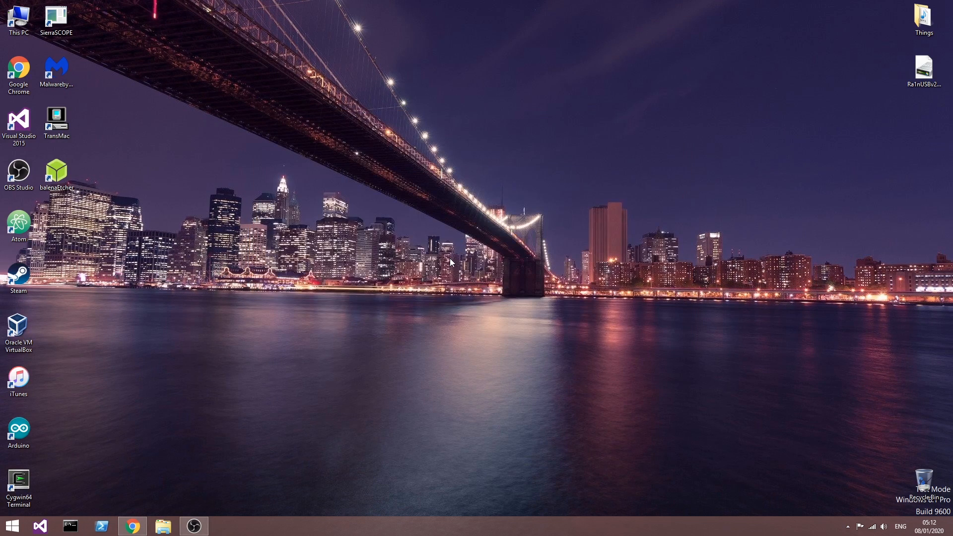
pyautogui.click(922, 69)
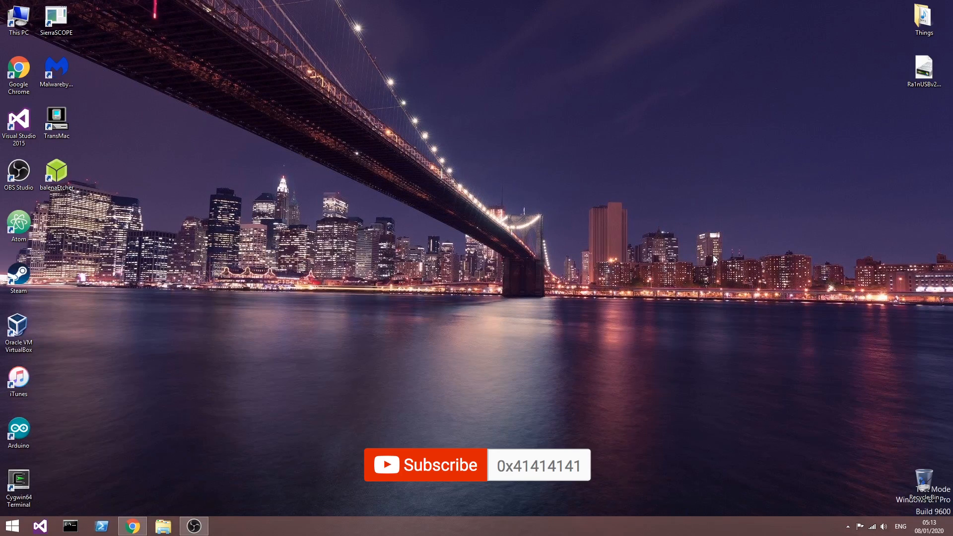
pyautogui.moveTo(227, 484)
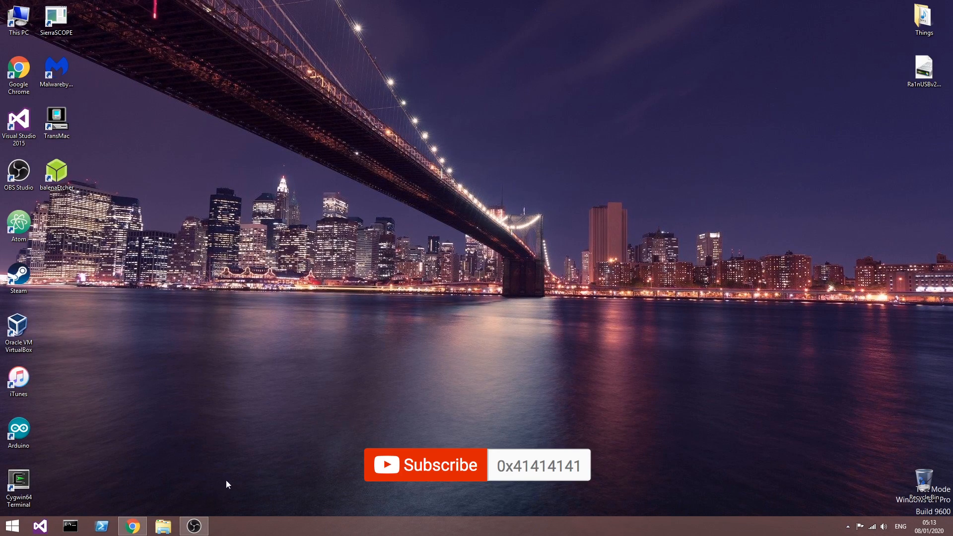
pyautogui.moveTo(467, 254)
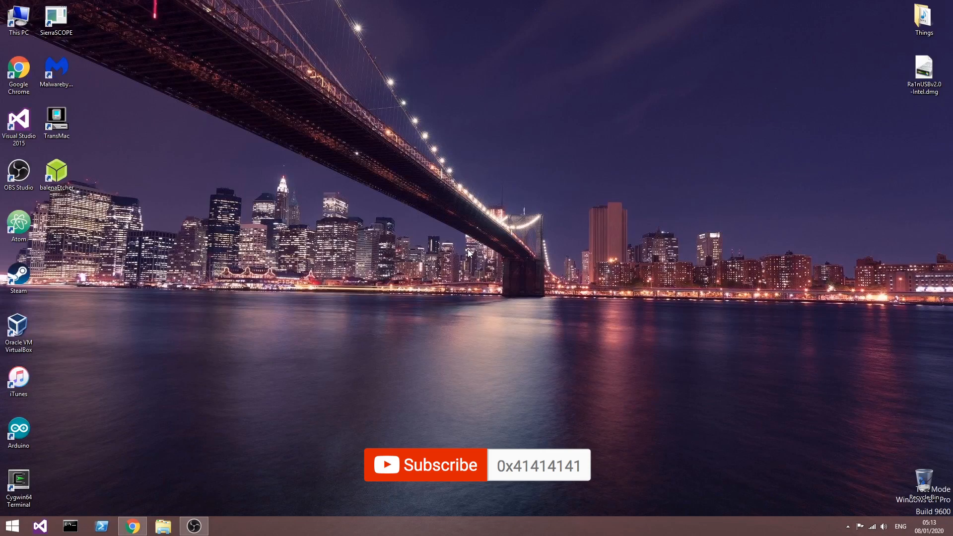